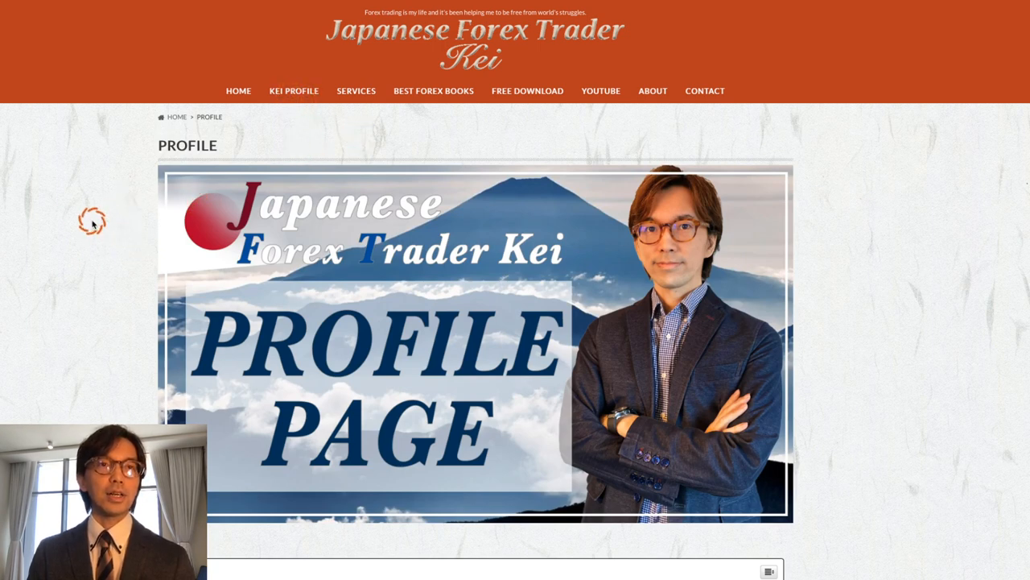
{"action": "mouse_move", "coordinate": [886, 491]}
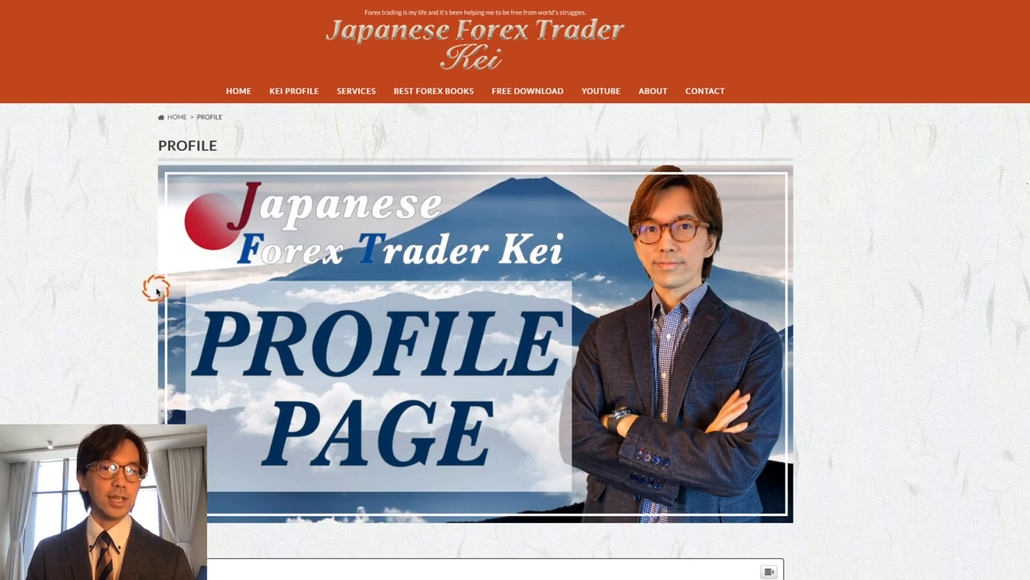
Scroll past the profit table, 2020 trade history and background sections to the Timeline and Story.
{"action": "scroll", "scroll_direction": "down", "scroll_amount": 3}
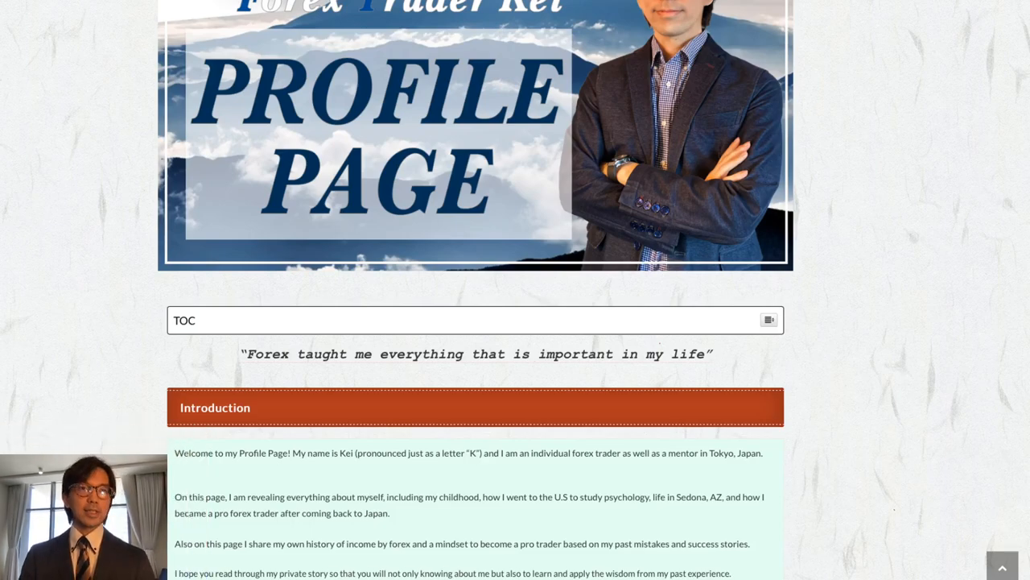
{"action": "scroll", "scroll_direction": "down", "scroll_amount": 3}
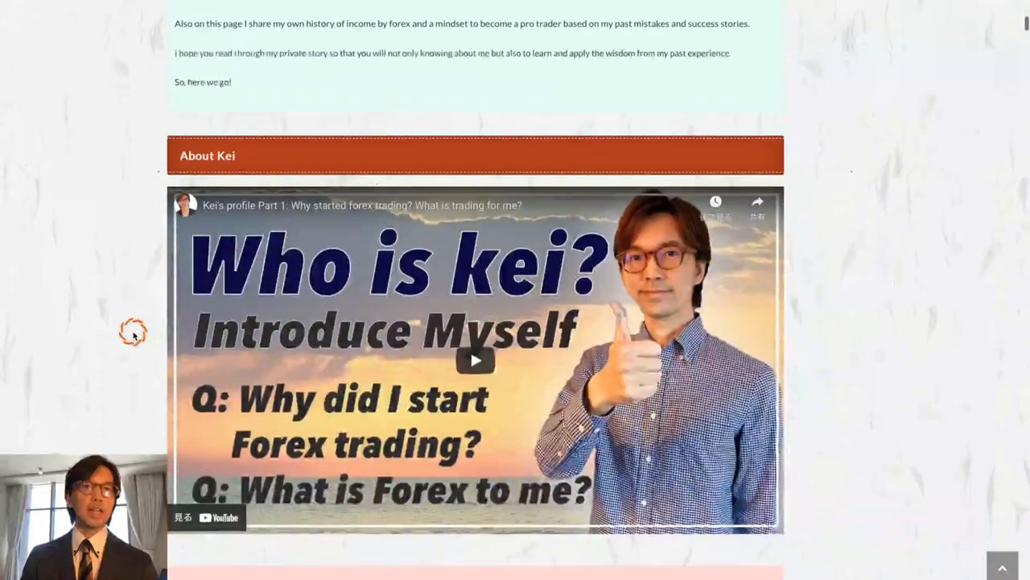
{"action": "scroll", "scroll_direction": "down", "scroll_amount": 3}
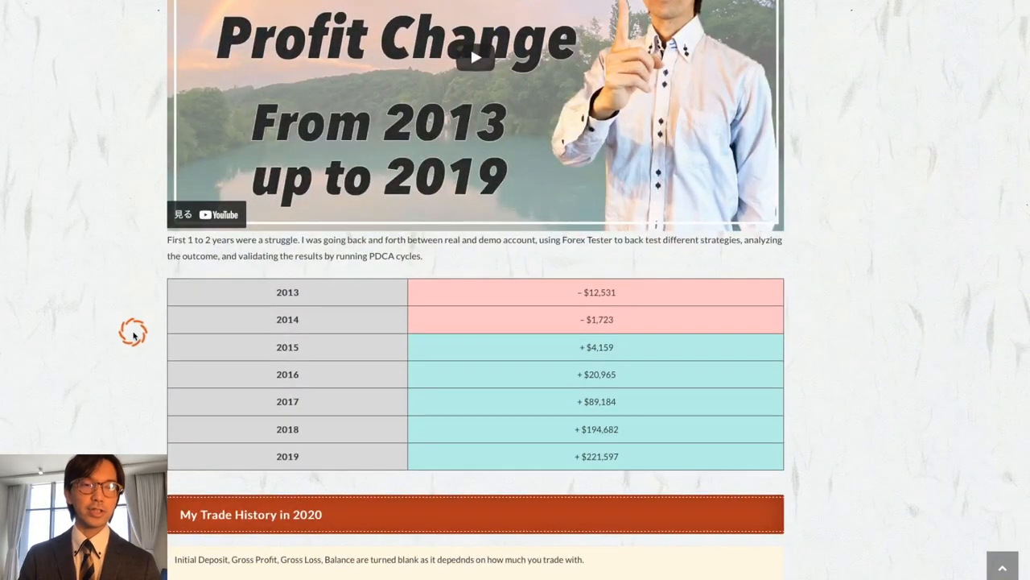
{"action": "scroll", "scroll_direction": "down", "scroll_amount": 3}
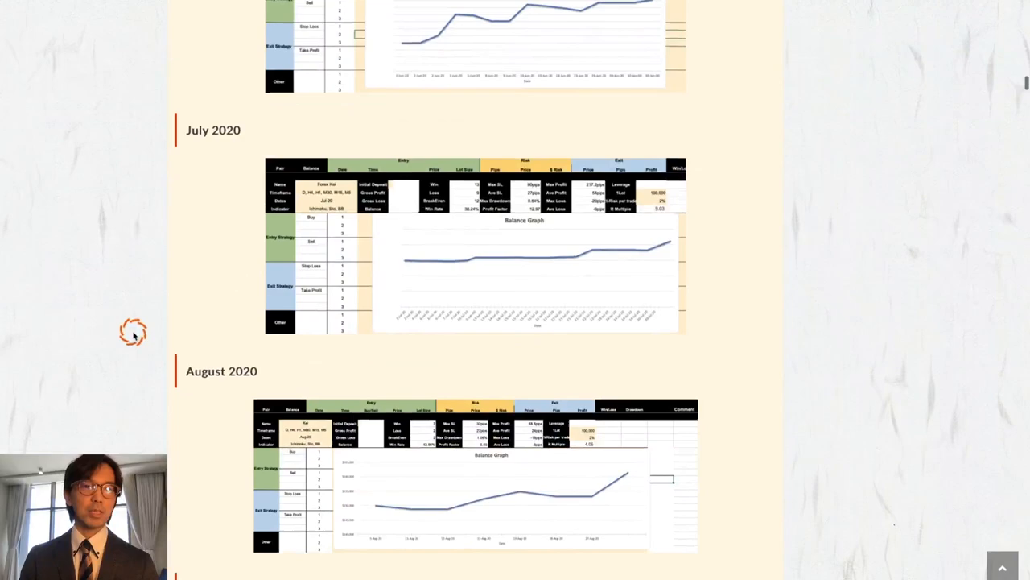
{"action": "scroll", "scroll_direction": "down", "scroll_amount": 3}
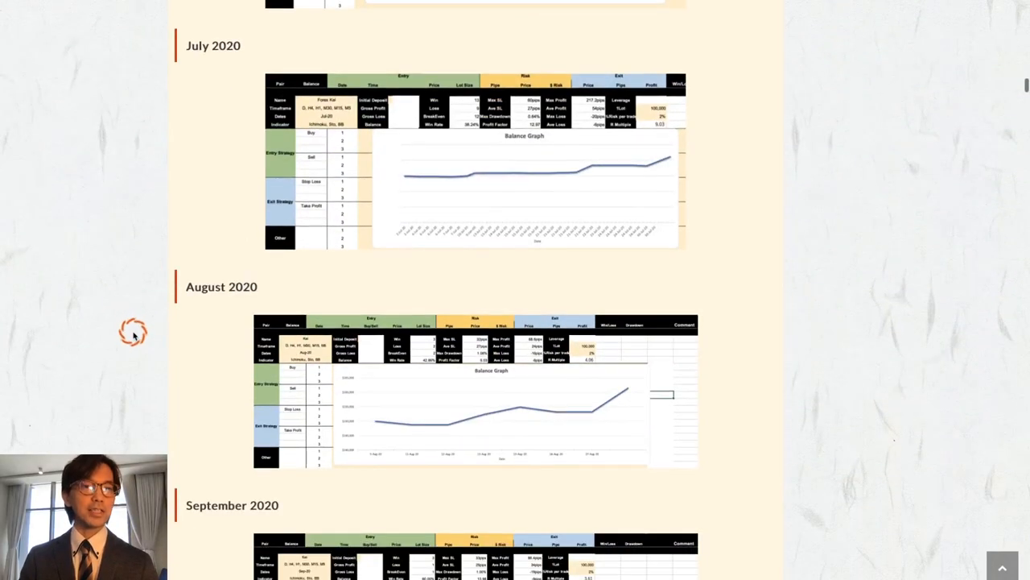
{"action": "scroll", "scroll_direction": "down", "scroll_amount": 3}
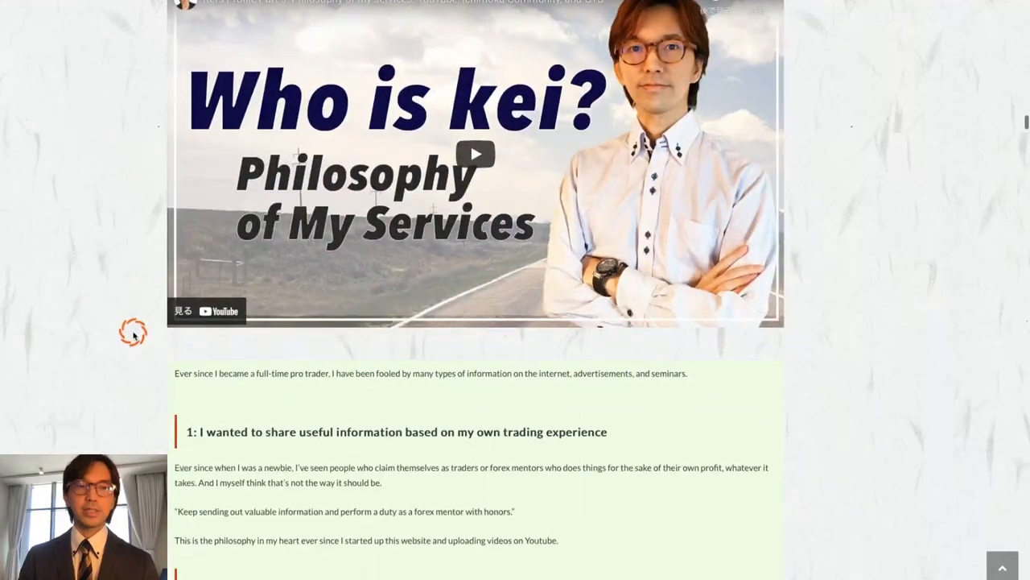
{"action": "scroll", "scroll_direction": "down", "scroll_amount": 3}
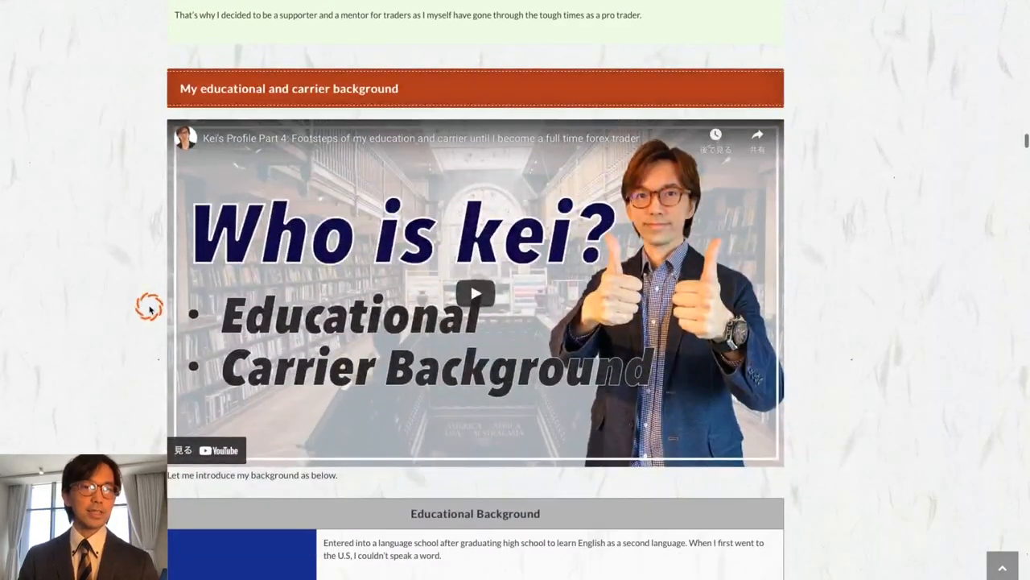
{"action": "scroll", "scroll_direction": "down", "scroll_amount": 3}
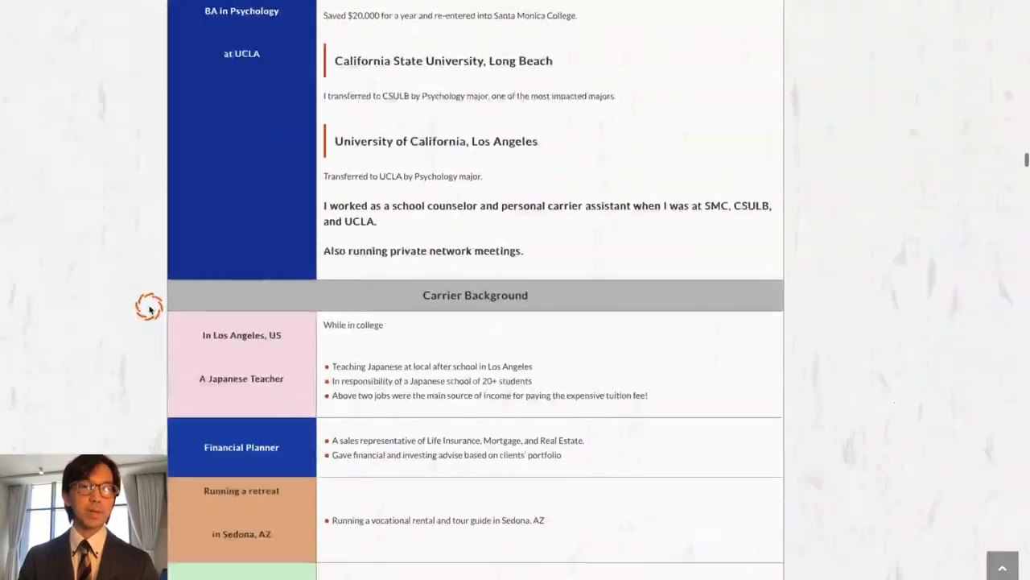
{"action": "scroll", "scroll_direction": "down", "scroll_amount": 3}
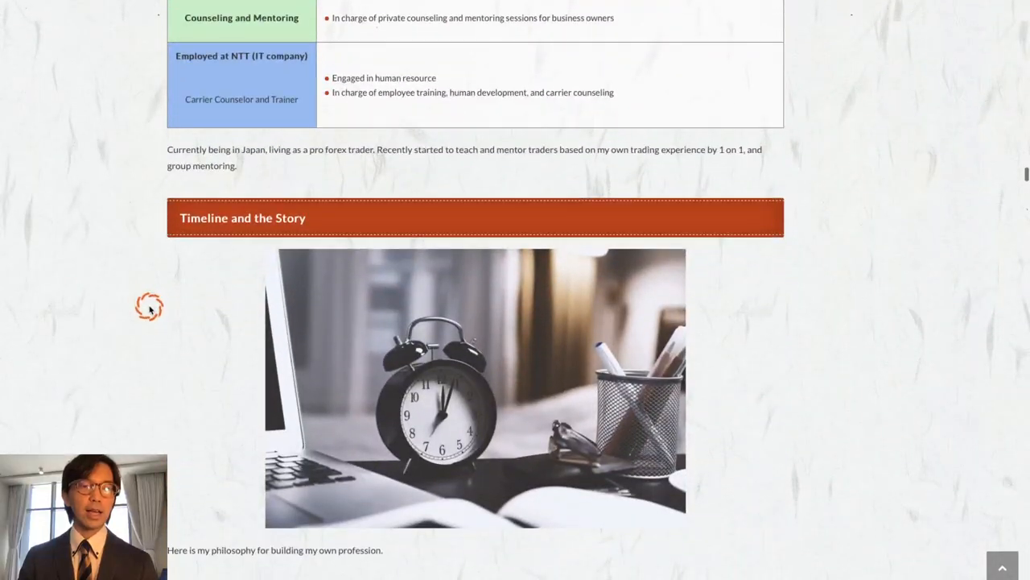
Scroll back up past the 2020 monthly trade sheets to the 2013–2019 yearly results table.
{"action": "scroll", "scroll_direction": "down", "scroll_amount": 3}
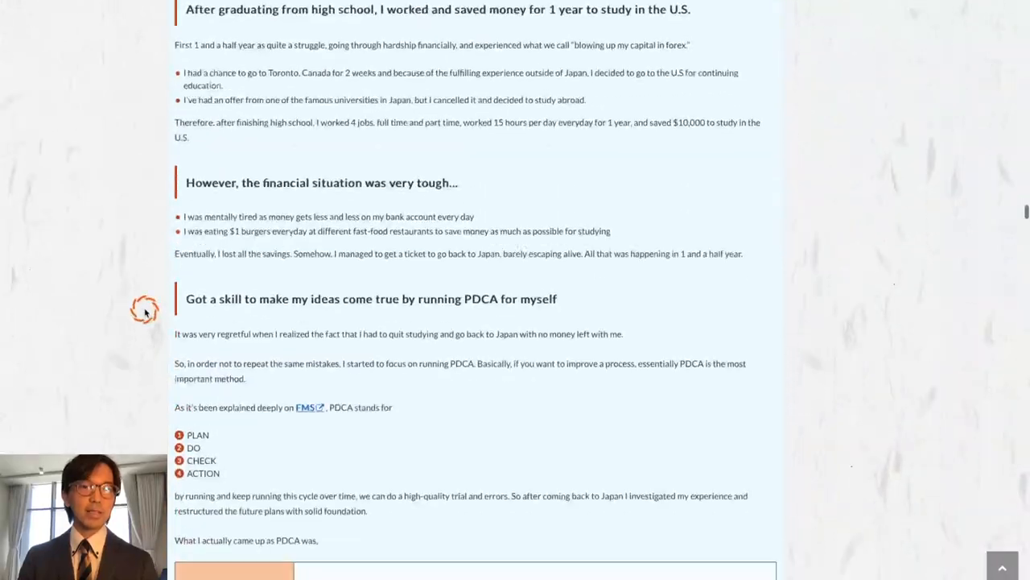
{"action": "scroll", "scroll_direction": "down", "scroll_amount": 3}
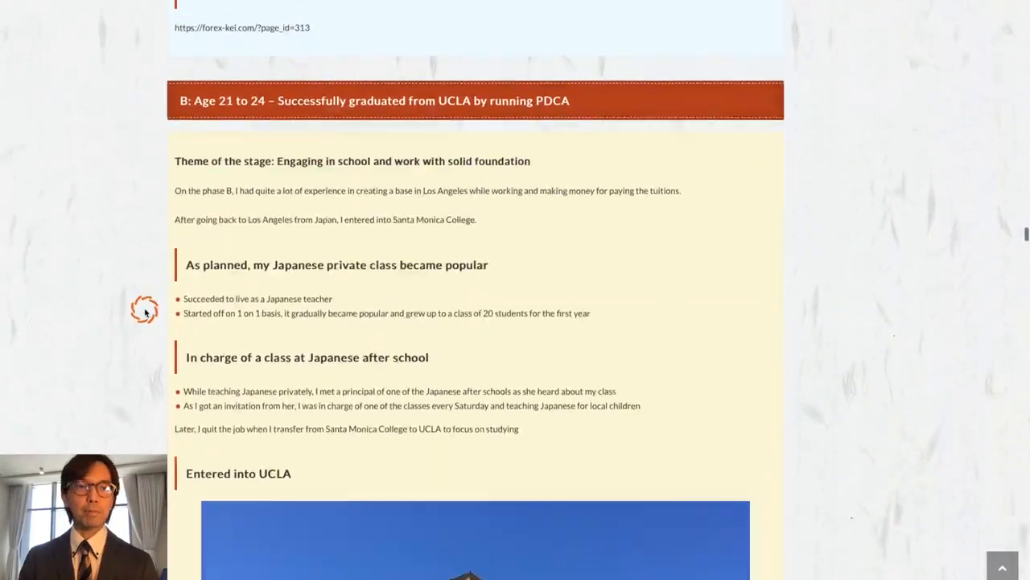
{"action": "scroll", "scroll_direction": "down", "scroll_amount": 3}
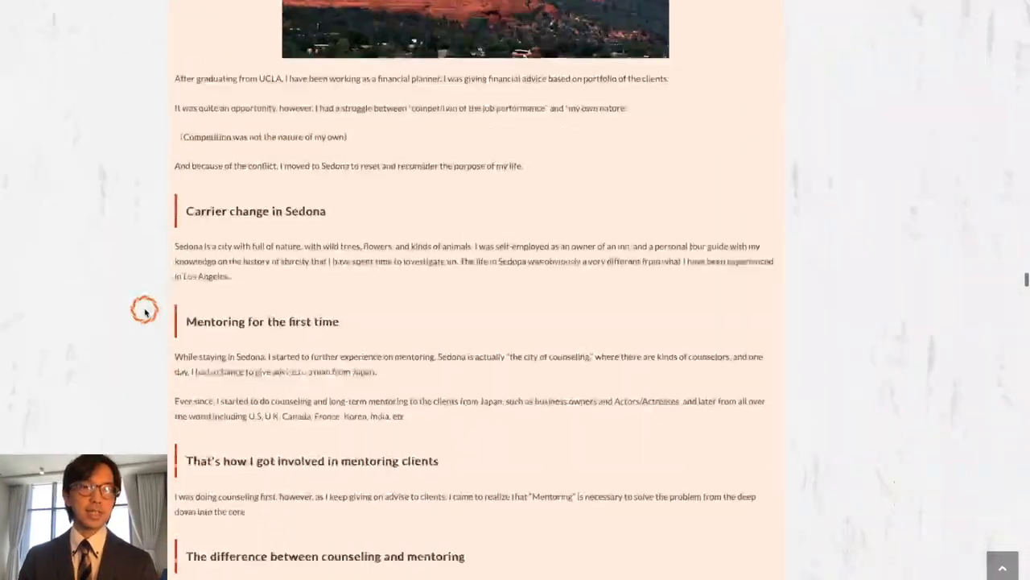
{"action": "scroll", "scroll_direction": "down", "scroll_amount": 3}
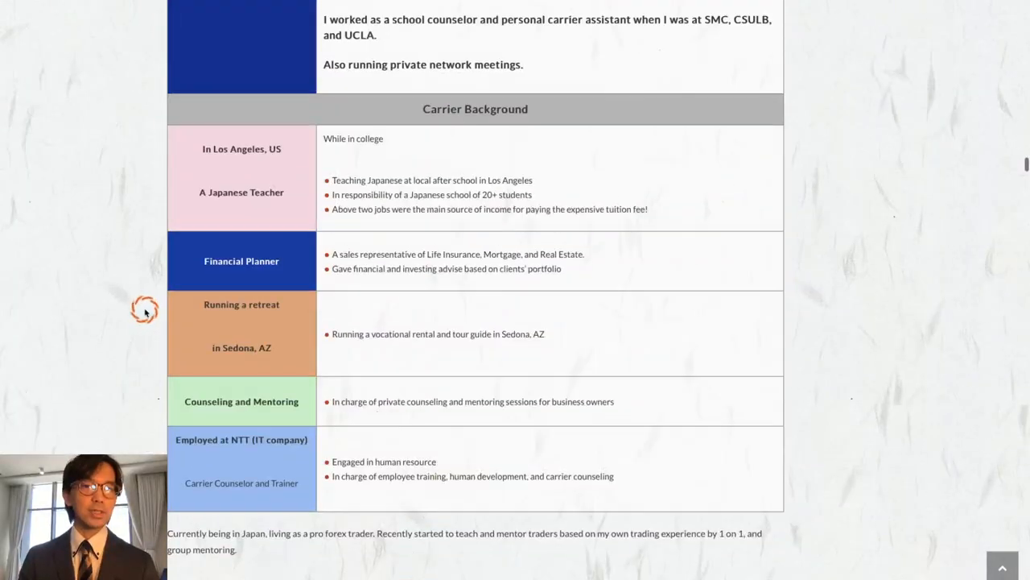
{"action": "scroll", "scroll_direction": "up", "scroll_amount": 3}
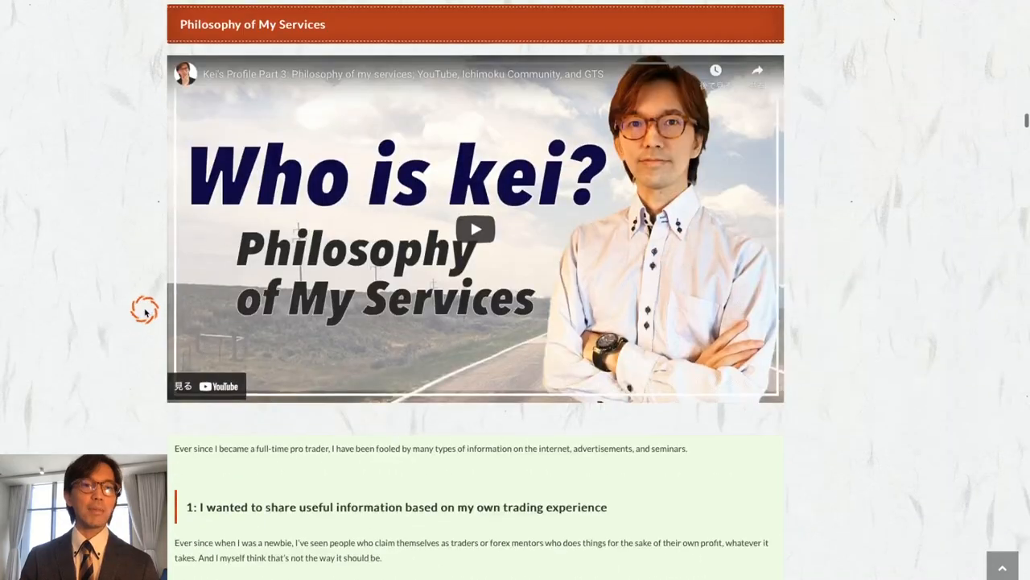
{"action": "scroll", "scroll_direction": "up", "scroll_amount": 3}
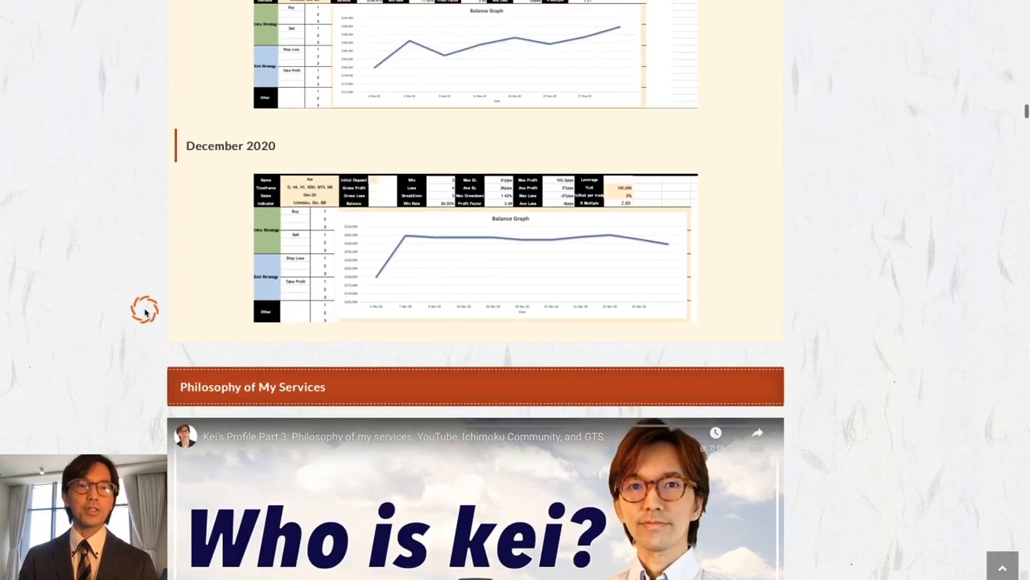
{"action": "scroll", "scroll_direction": "down", "scroll_amount": 3}
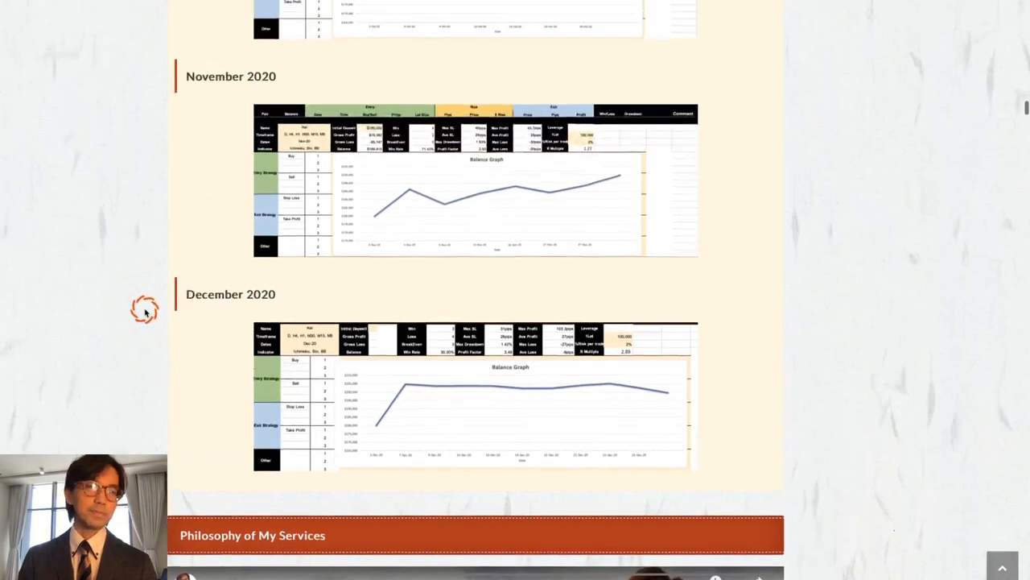
{"action": "scroll", "scroll_direction": "up", "scroll_amount": 3}
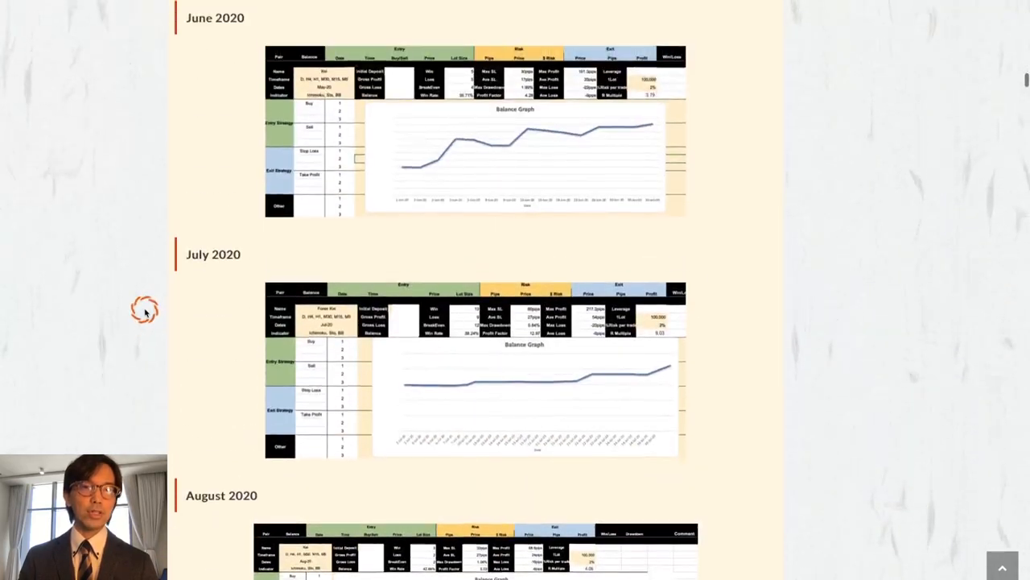
{"action": "scroll", "scroll_direction": "up", "scroll_amount": 3}
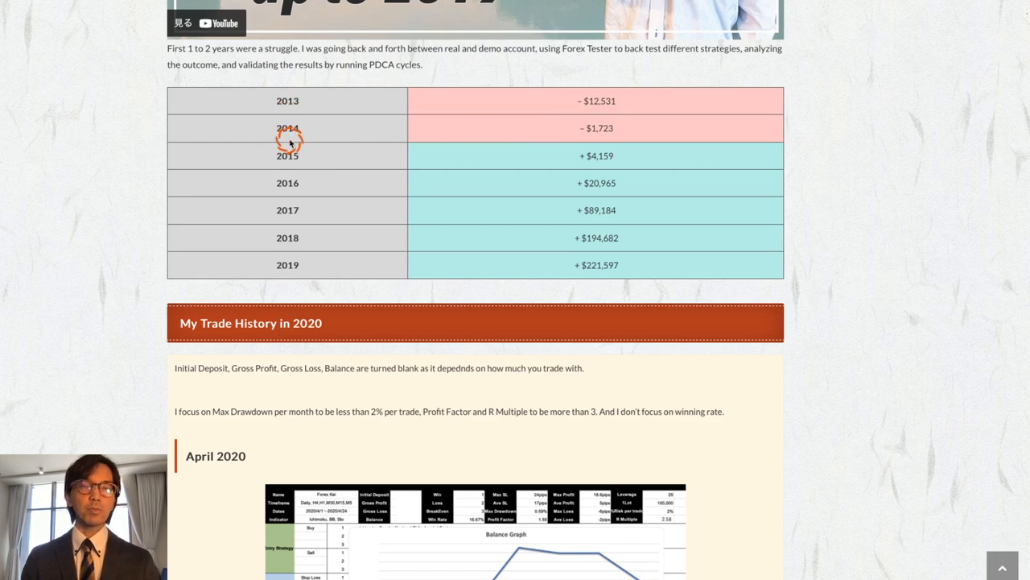
Draw red pen lines under the 2014 row (−$1,723) and the 2015 row (+$4,159).
{"action": "left_click_drag", "start_coordinate": [289, 139], "coordinate": [667, 139]}
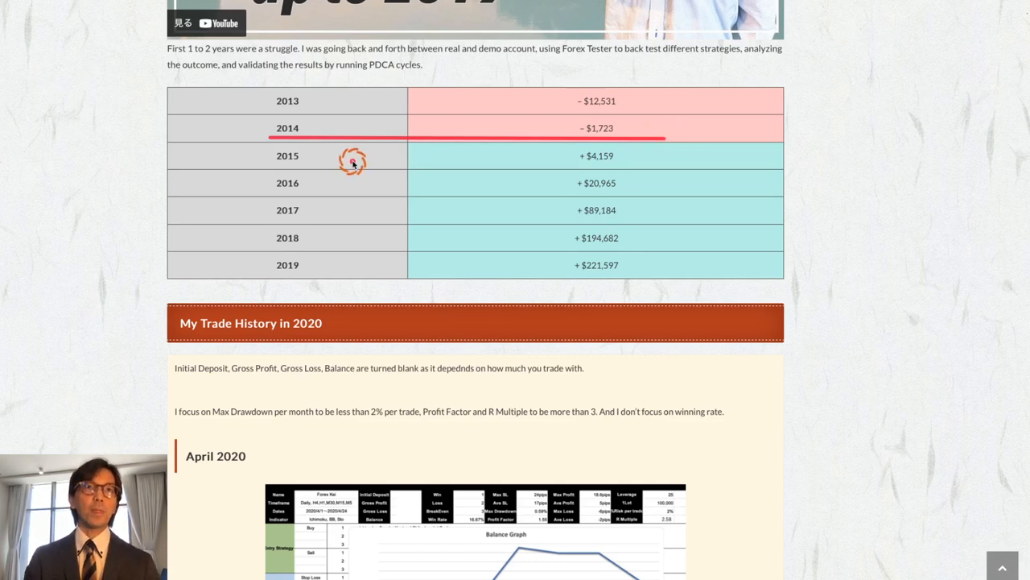
{"action": "mouse_move", "coordinate": [266, 104]}
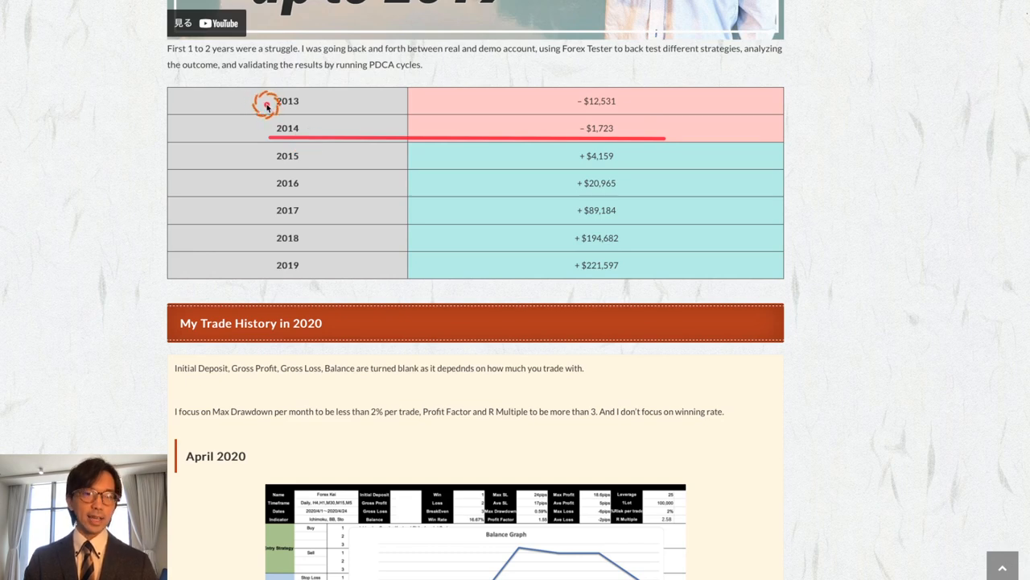
{"action": "mouse_move", "coordinate": [254, 135]}
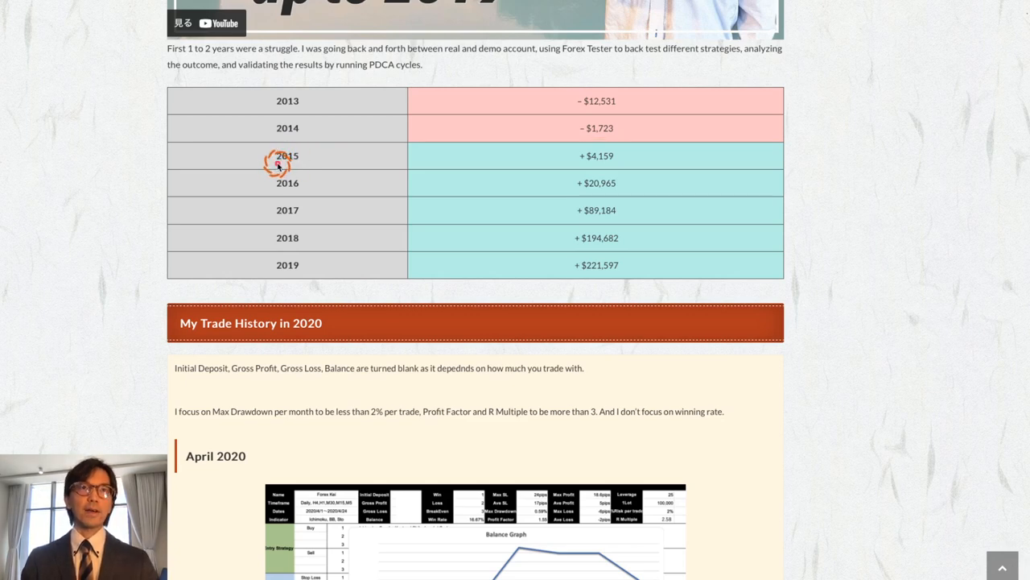
{"action": "left_click_drag", "start_coordinate": [277, 165], "coordinate": [648, 167]}
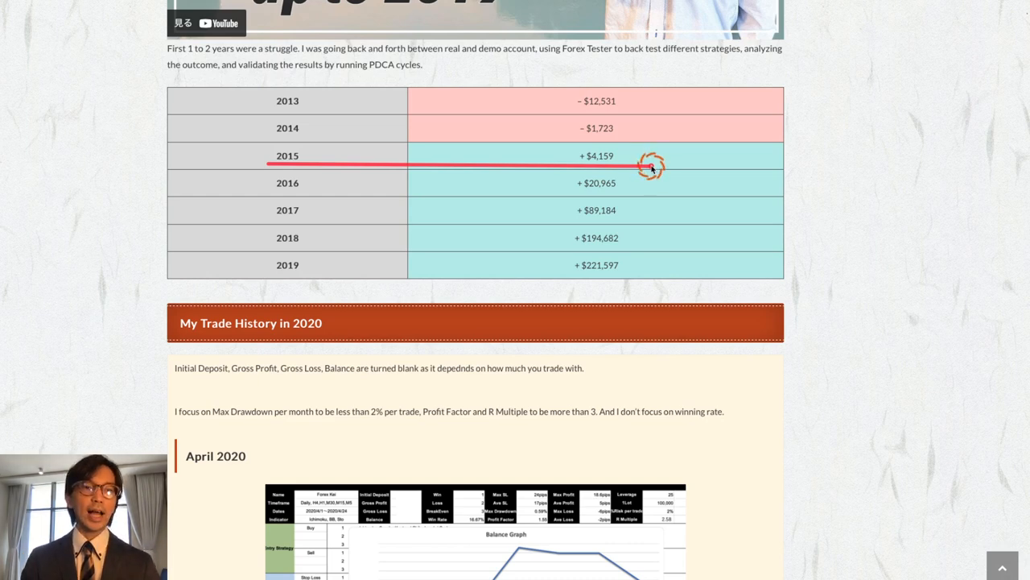
{"action": "mouse_move", "coordinate": [533, 170]}
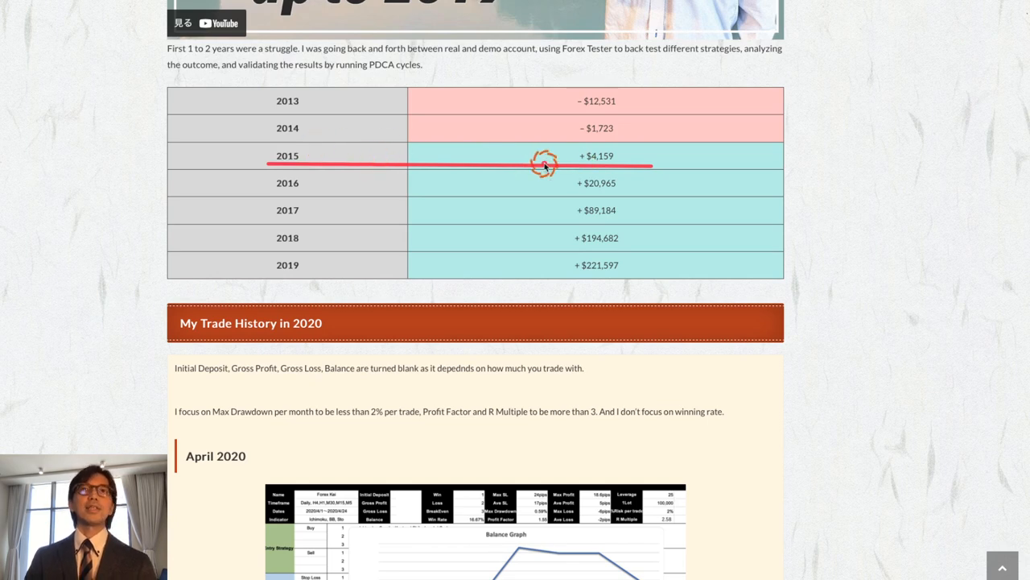
{"action": "mouse_move", "coordinate": [609, 167]}
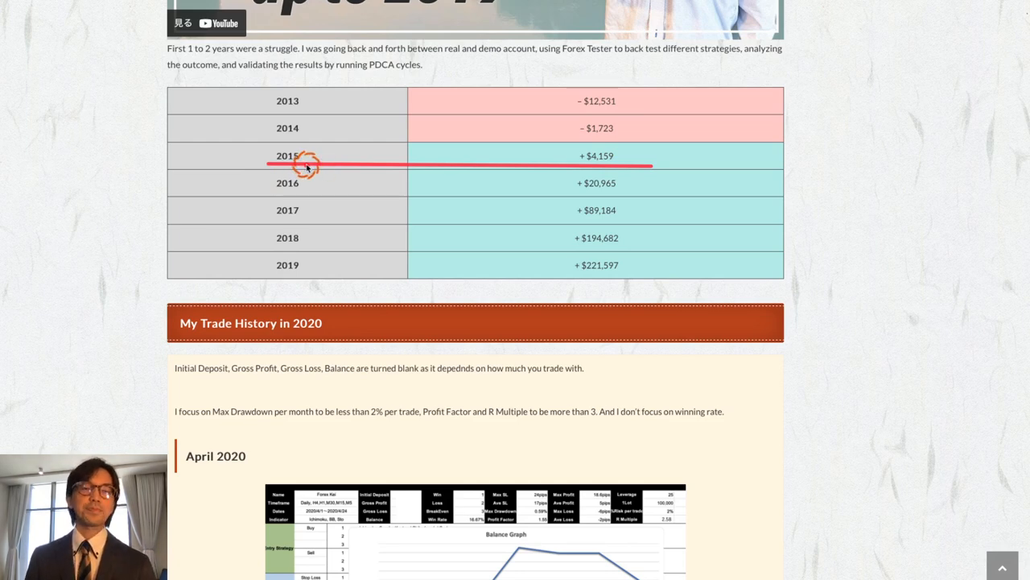
{"action": "mouse_move", "coordinate": [318, 154]}
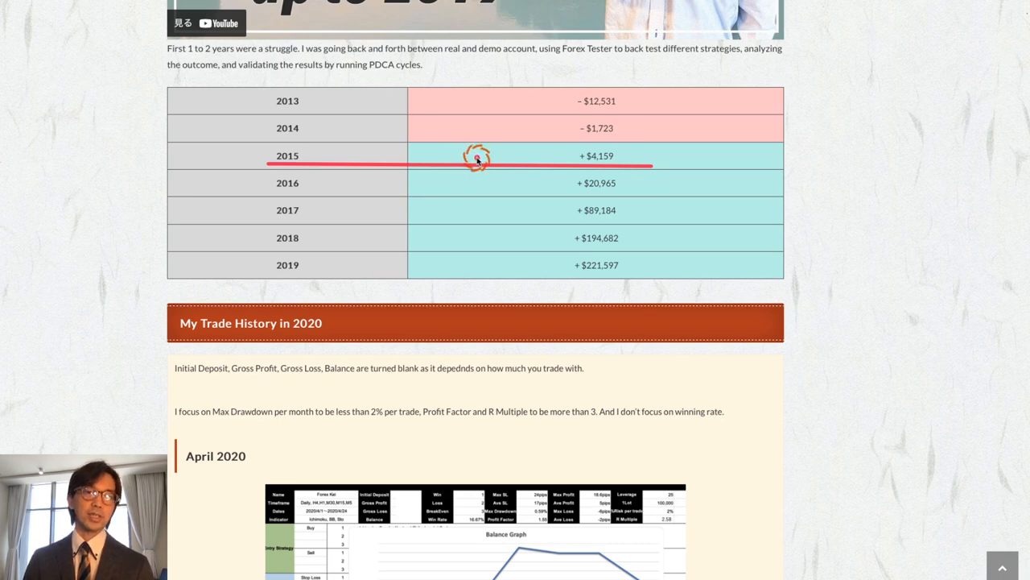
{"action": "mouse_move", "coordinate": [314, 157]}
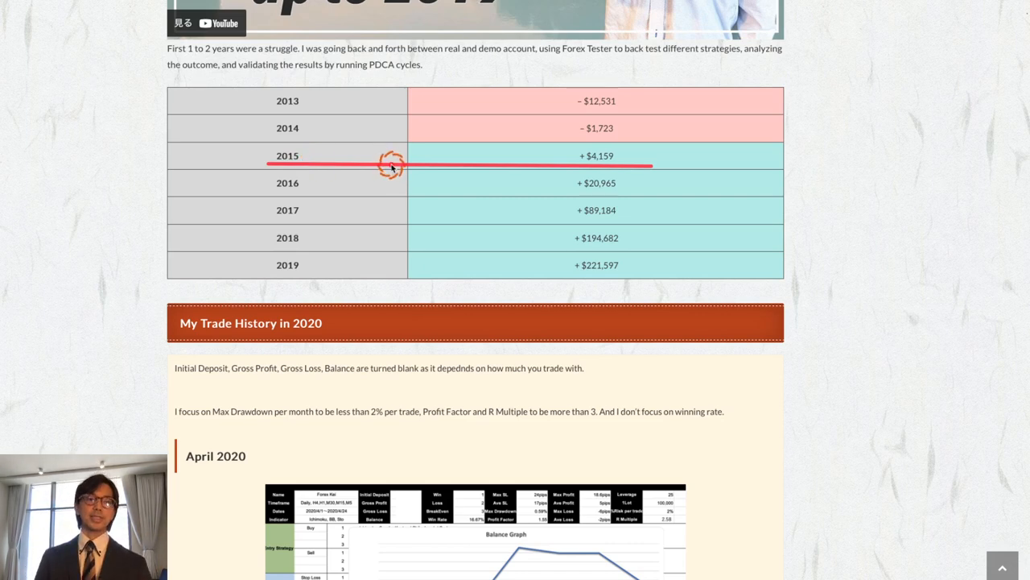
{"action": "mouse_move", "coordinate": [260, 195]}
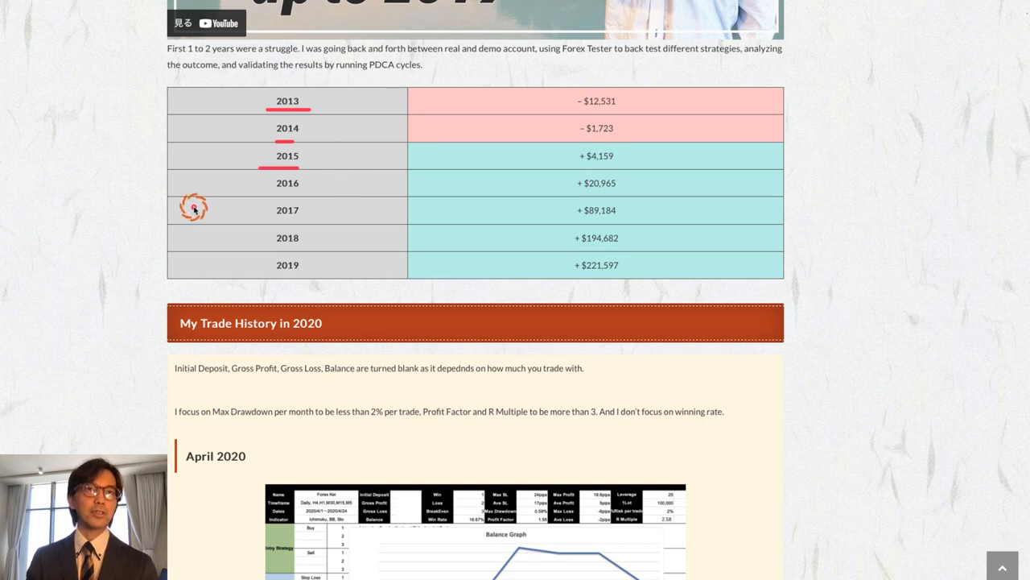
{"action": "mouse_move", "coordinate": [354, 115]}
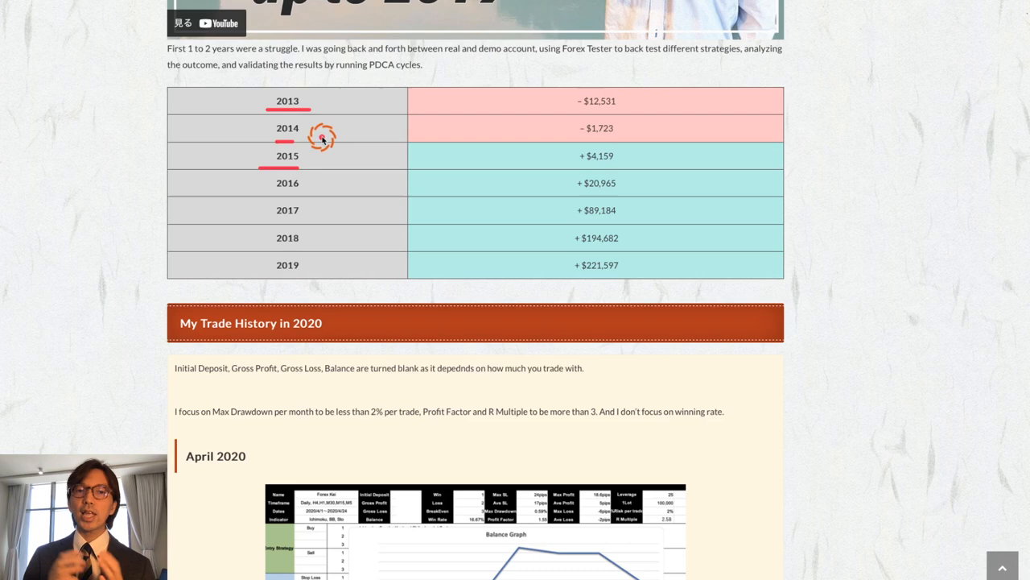
{"action": "mouse_move", "coordinate": [262, 140]}
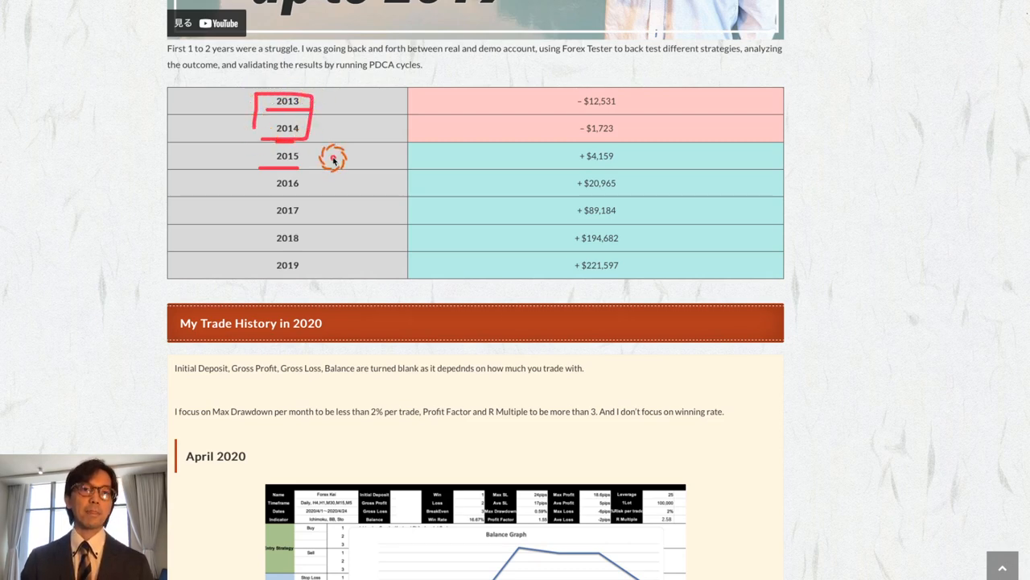
{"action": "mouse_move", "coordinate": [366, 210]}
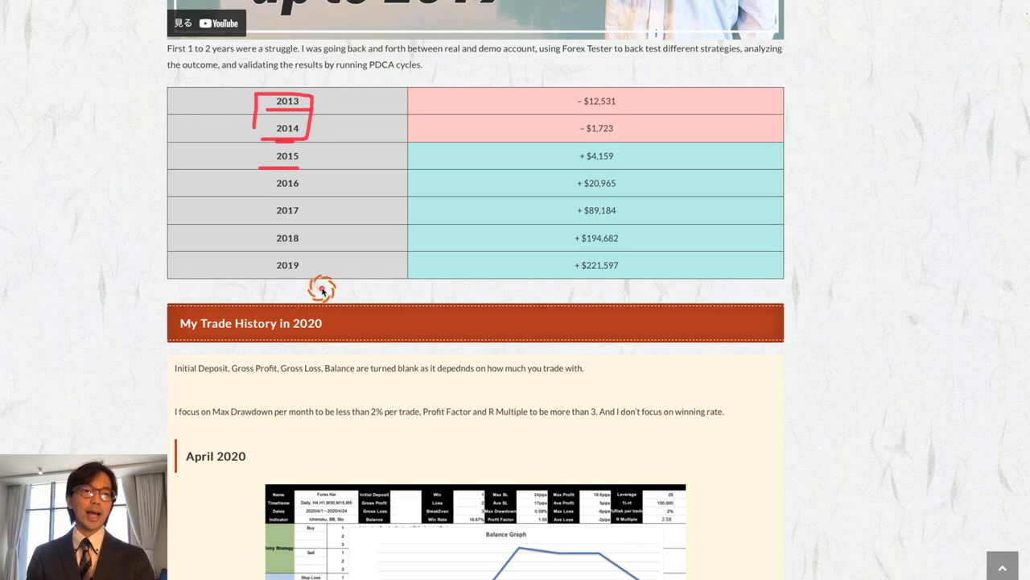
{"action": "mouse_move", "coordinate": [319, 190]}
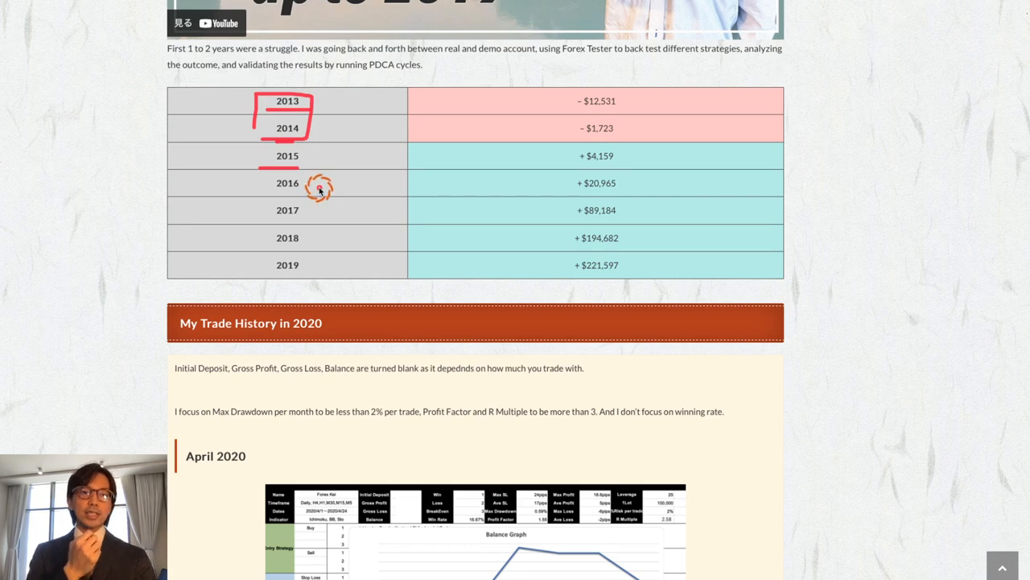
{"action": "mouse_move", "coordinate": [298, 164]}
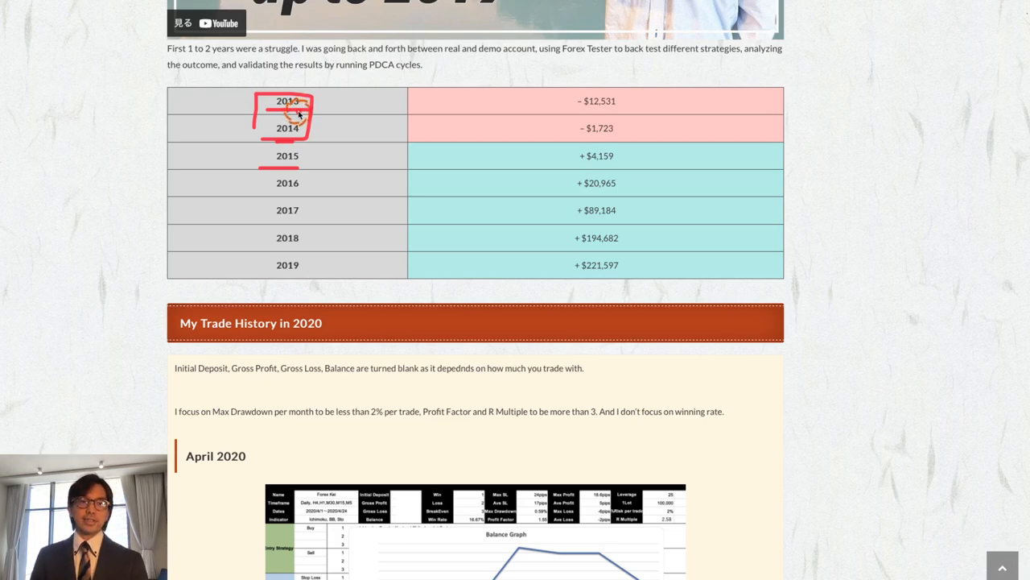
{"action": "mouse_move", "coordinate": [332, 117]}
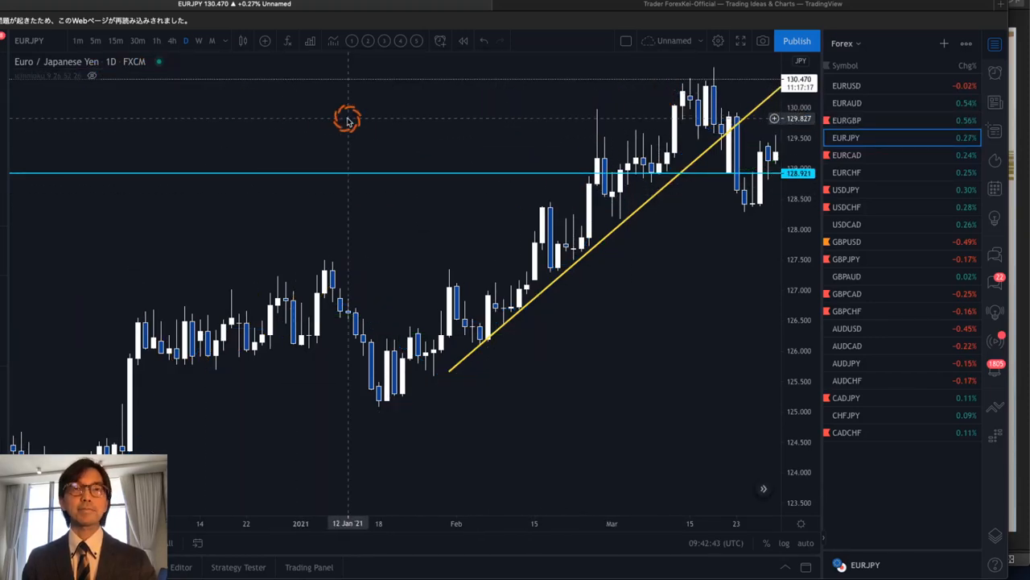
Set the down-candle body colour to white in the EURJPY chart's Symbol settings.
{"action": "right_click", "coordinate": [347, 118]}
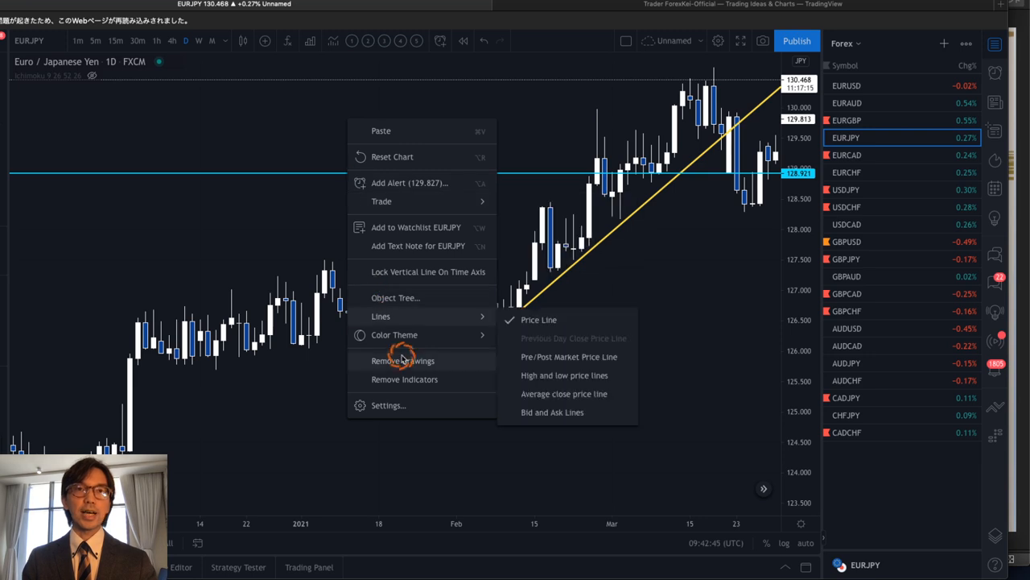
{"action": "left_click", "coordinate": [389, 405]}
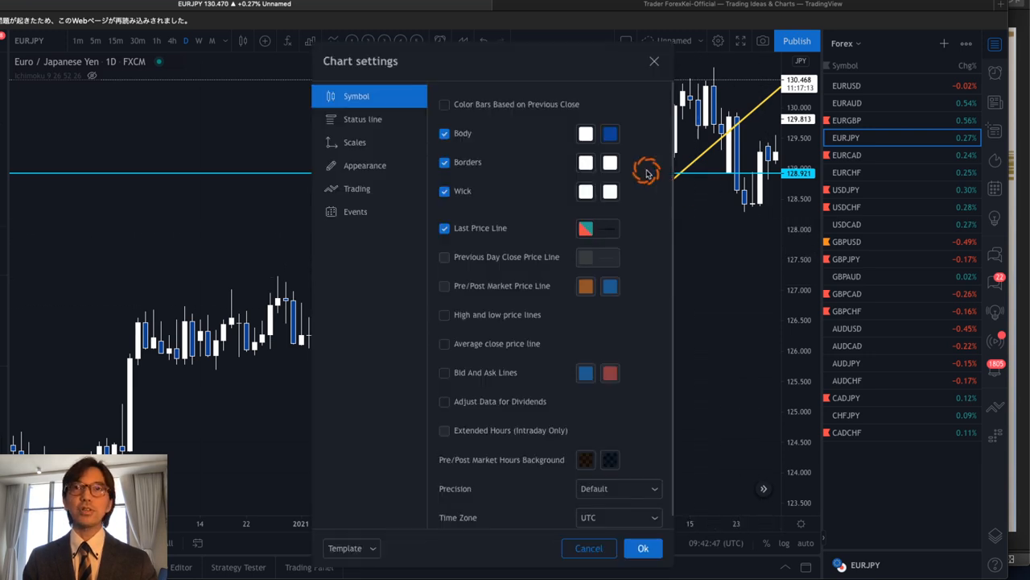
{"action": "left_click", "coordinate": [609, 133]}
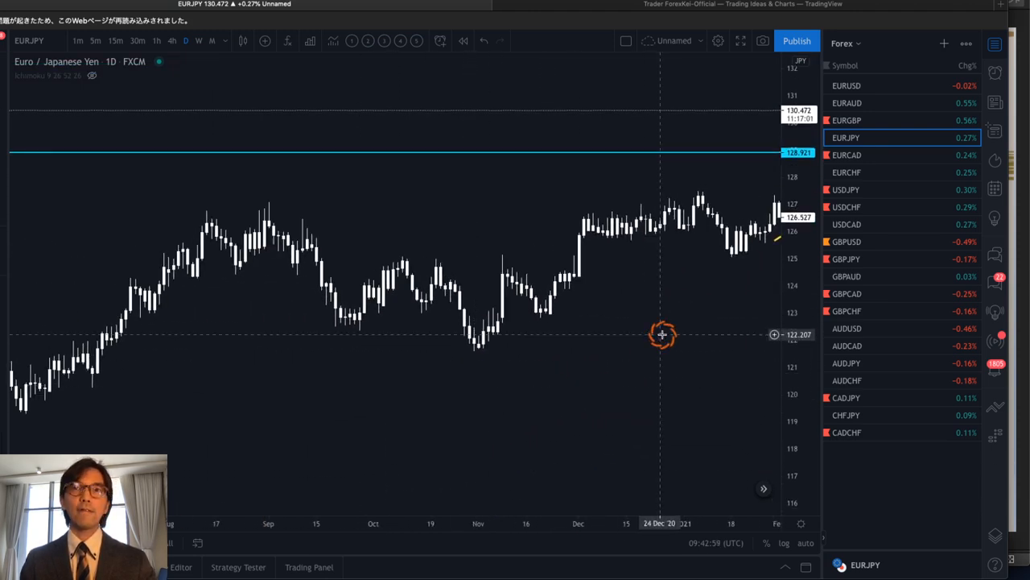
{"action": "mouse_move", "coordinate": [622, 312]}
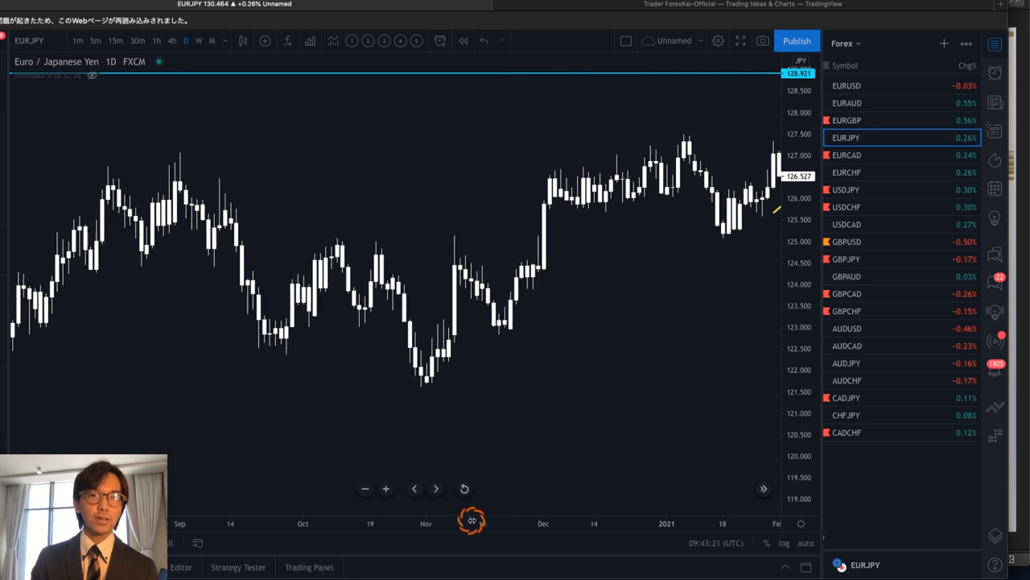
Drag the time axis to zoom into the November 2020 to January 2021 candles.
{"action": "left_click_drag", "start_coordinate": [473, 521], "coordinate": [376, 345]}
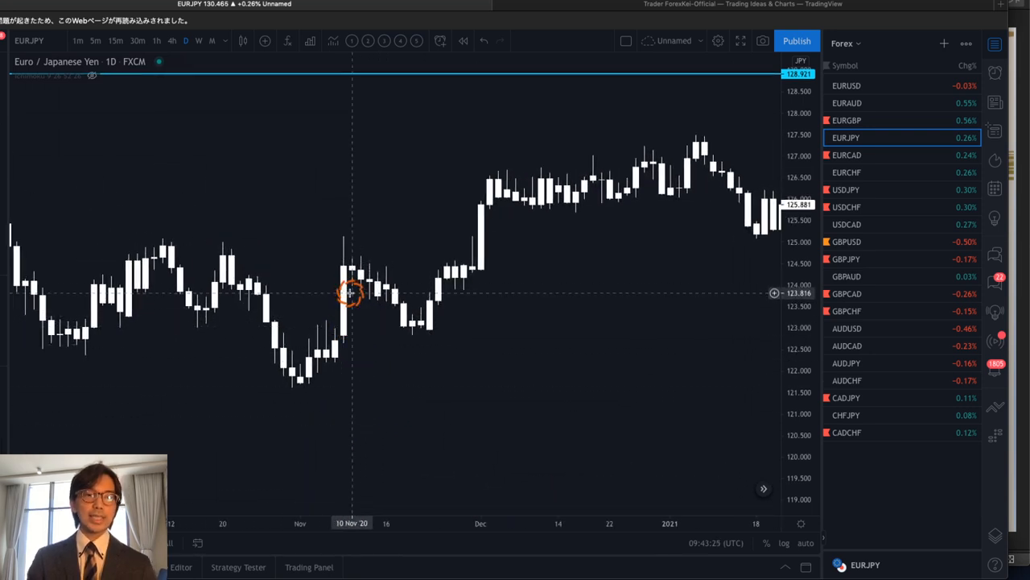
{"action": "mouse_move", "coordinate": [394, 311]}
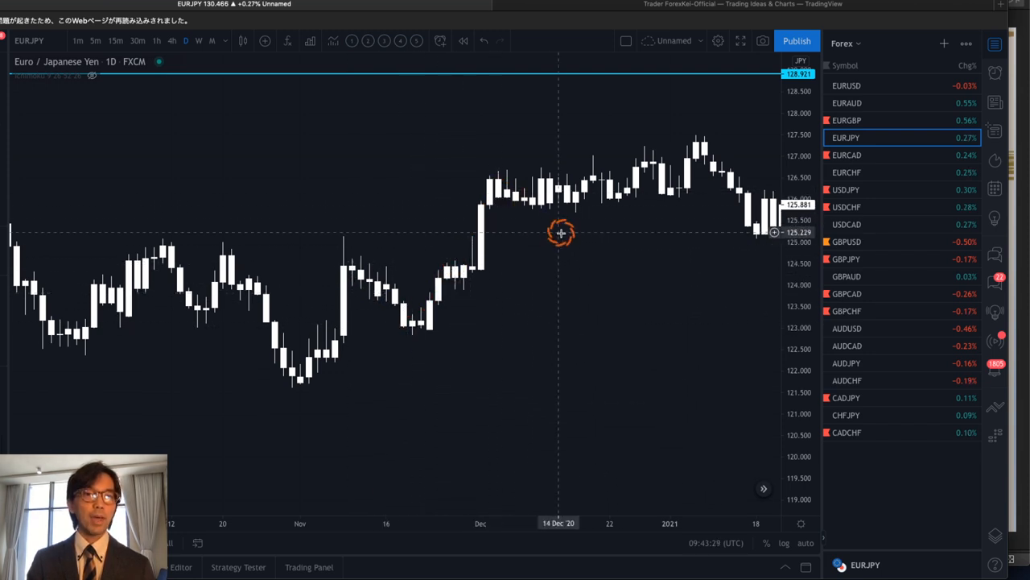
{"action": "mouse_move", "coordinate": [581, 263]}
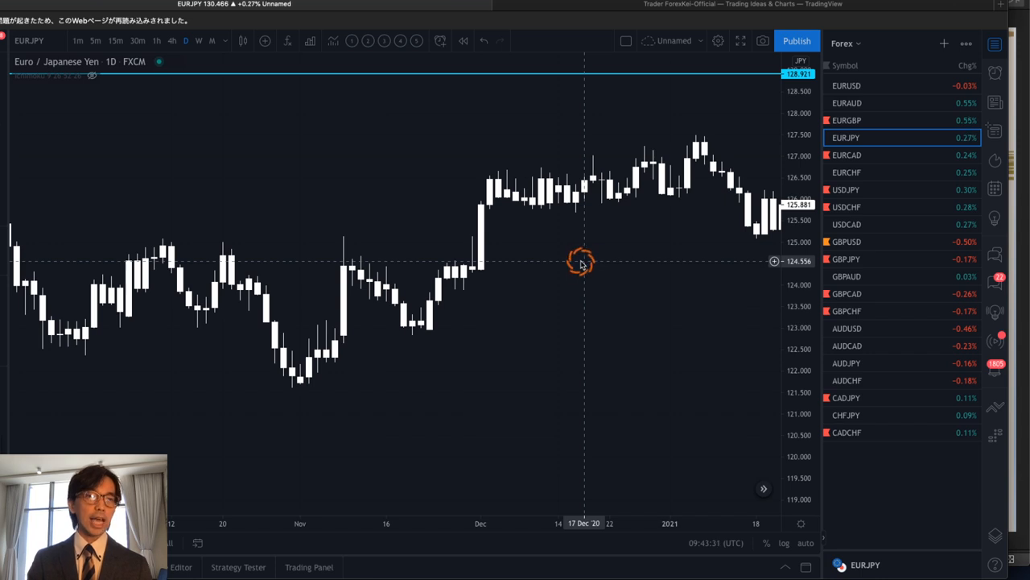
{"action": "mouse_move", "coordinate": [380, 260]}
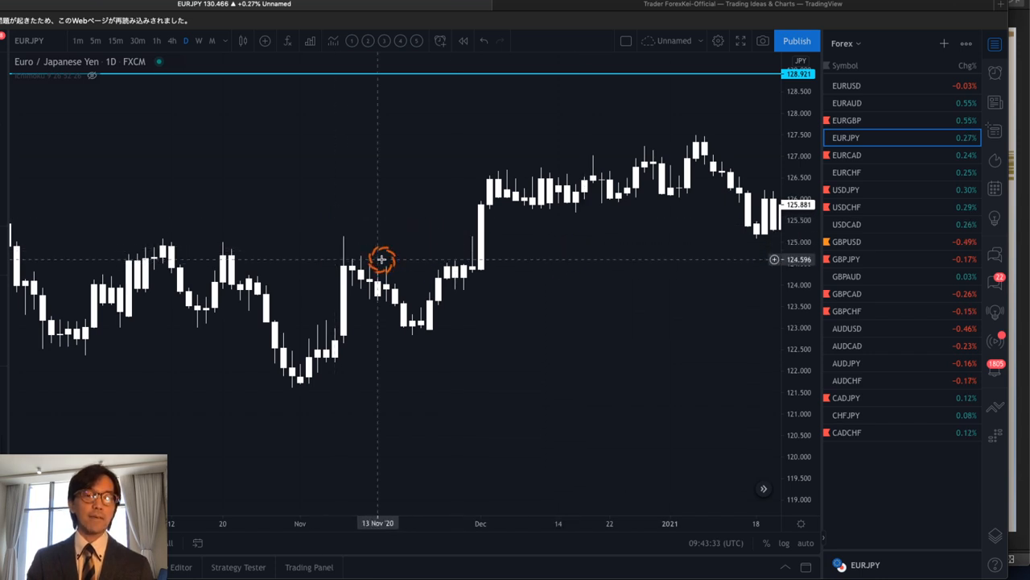
{"action": "mouse_move", "coordinate": [440, 293]}
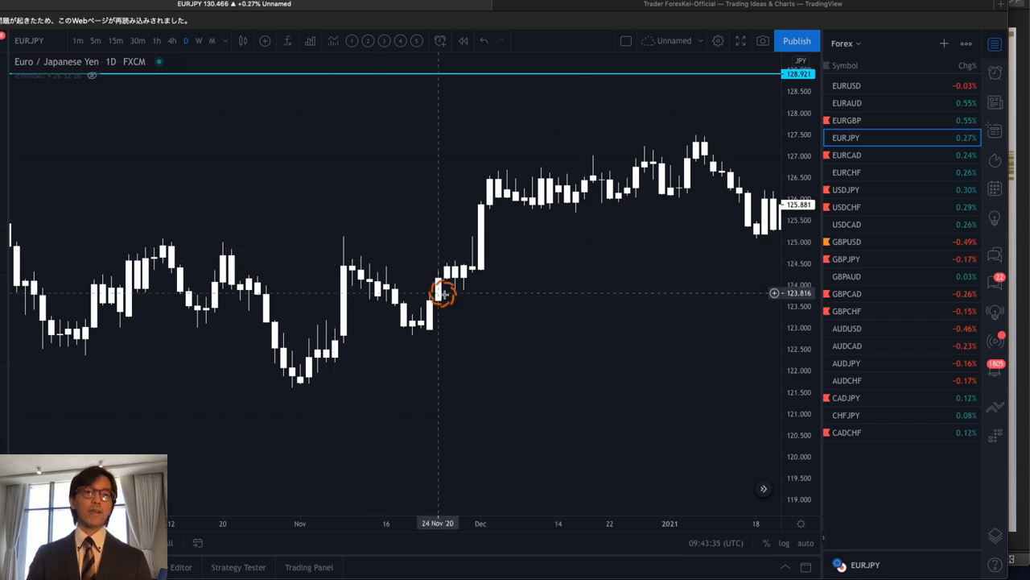
{"action": "mouse_move", "coordinate": [499, 300]}
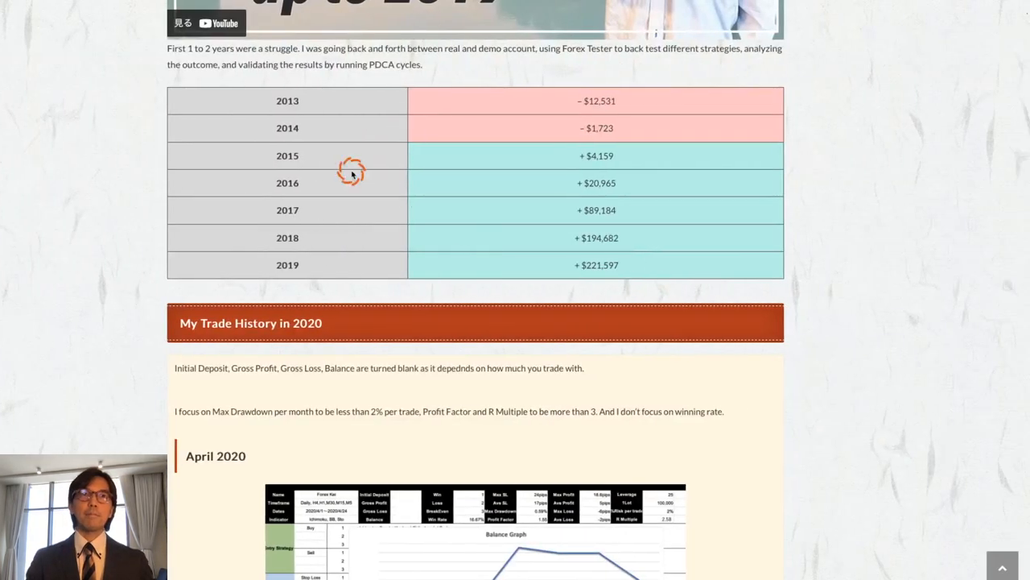
{"action": "mouse_move", "coordinate": [352, 139]}
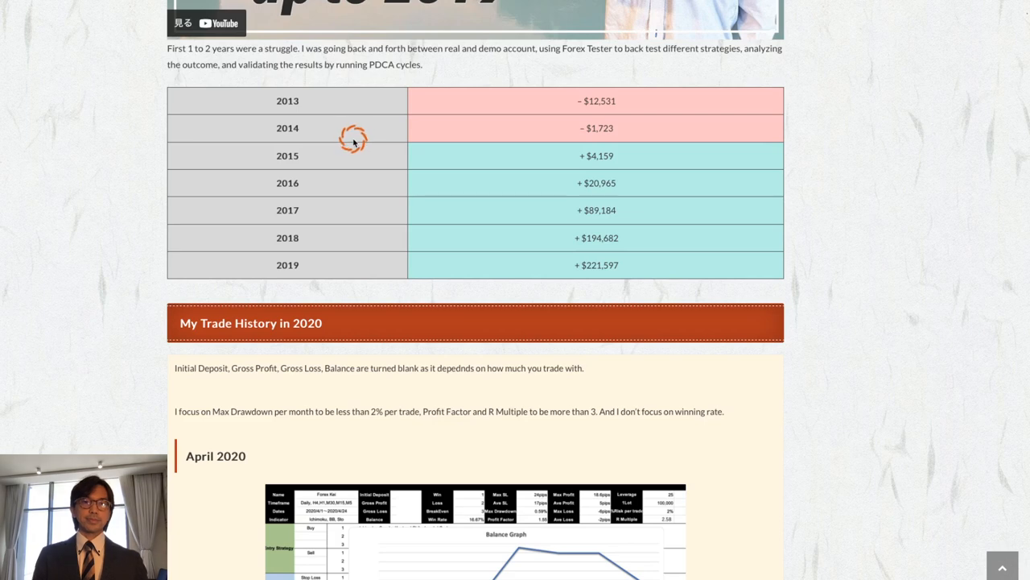
{"action": "mouse_move", "coordinate": [596, 152]}
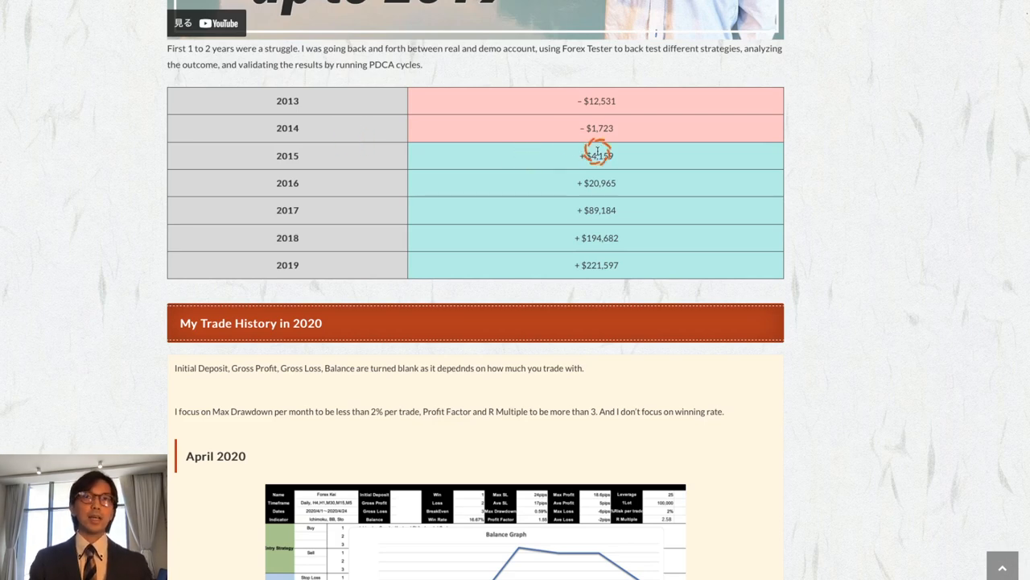
Select the −$1,723 value in the 2014 row of the yearly table.
{"action": "double_click", "coordinate": [596, 128]}
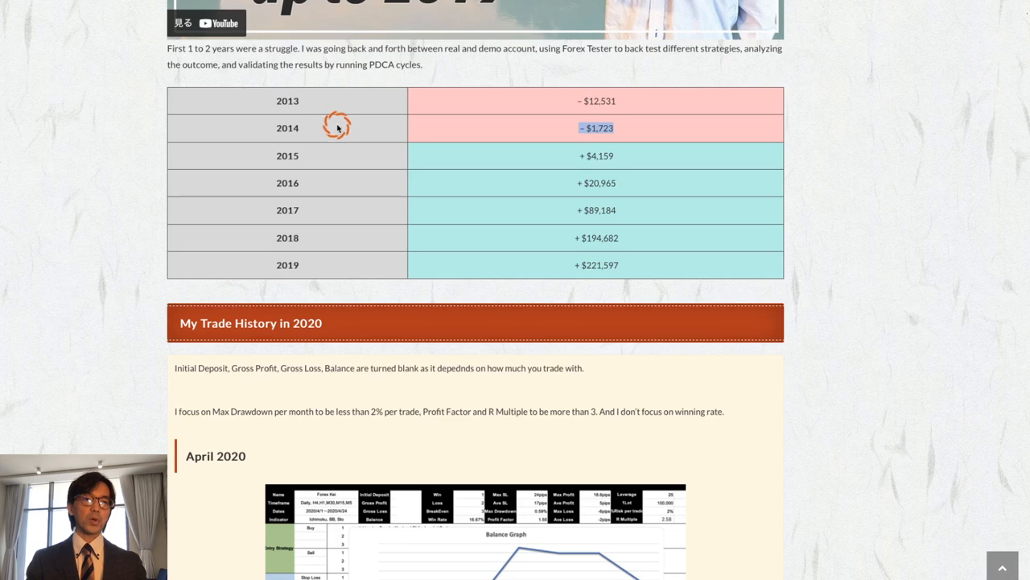
{"action": "mouse_move", "coordinate": [384, 169]}
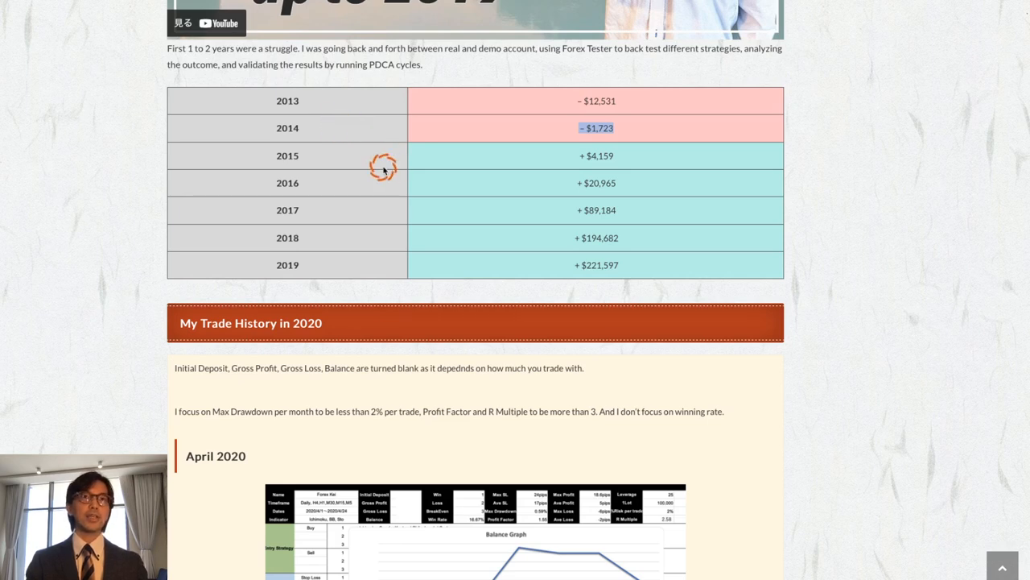
{"action": "mouse_move", "coordinate": [367, 159]}
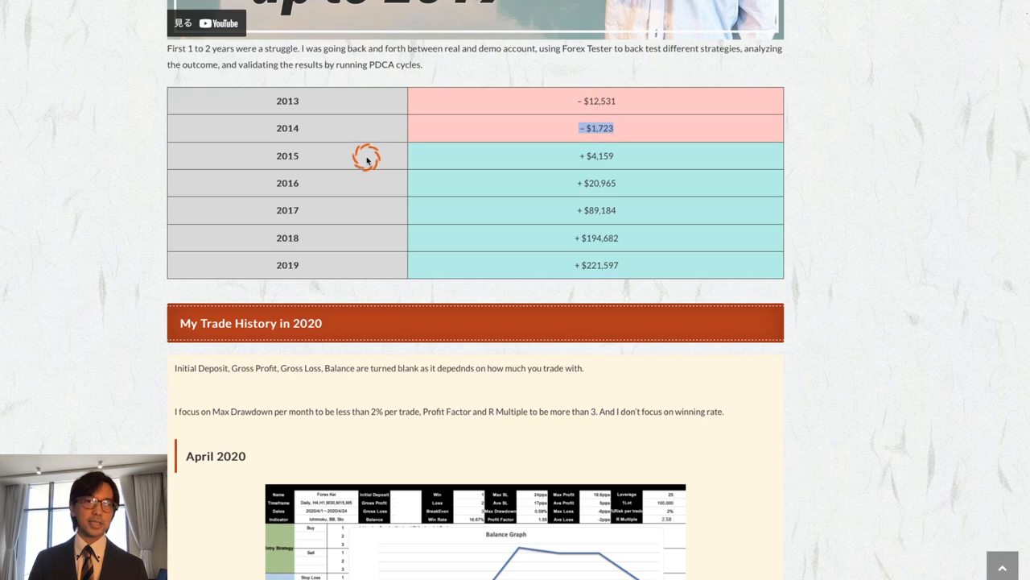
{"action": "mouse_move", "coordinate": [288, 144]}
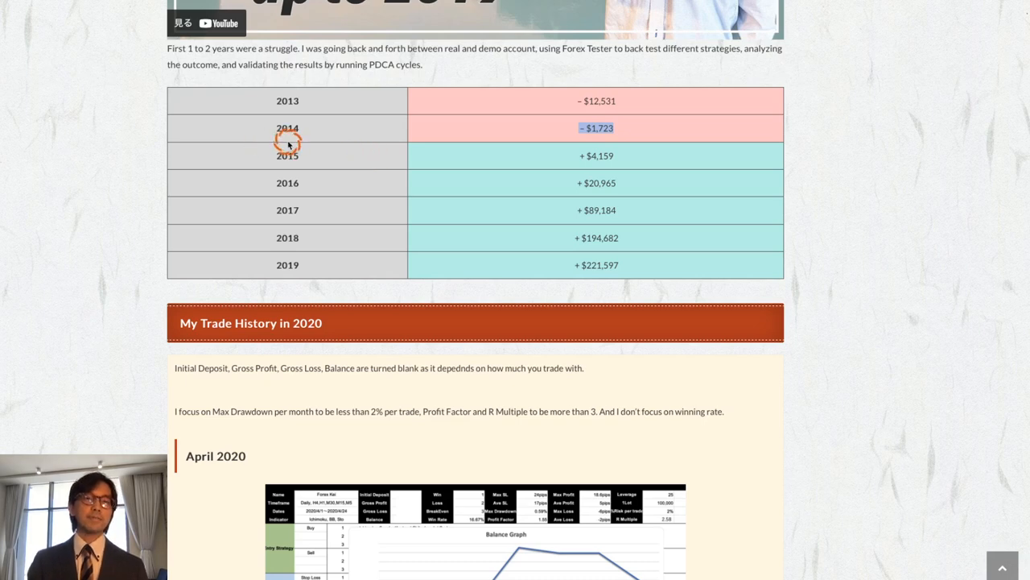